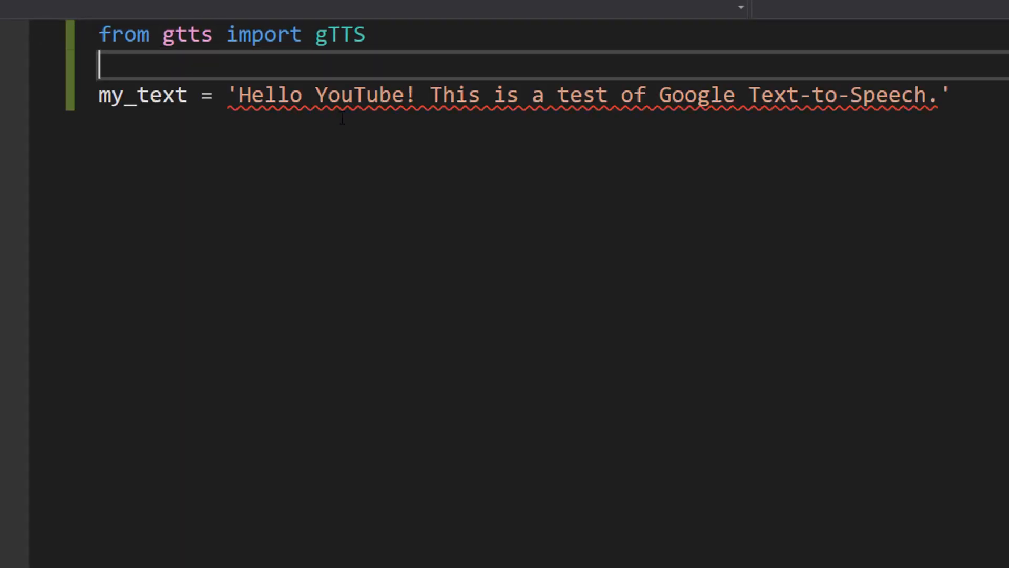
# Step: Write tts = gTTS(my_text, lang='en', slow=False) below the my_text line
pyautogui.doubleClick(141, 95)
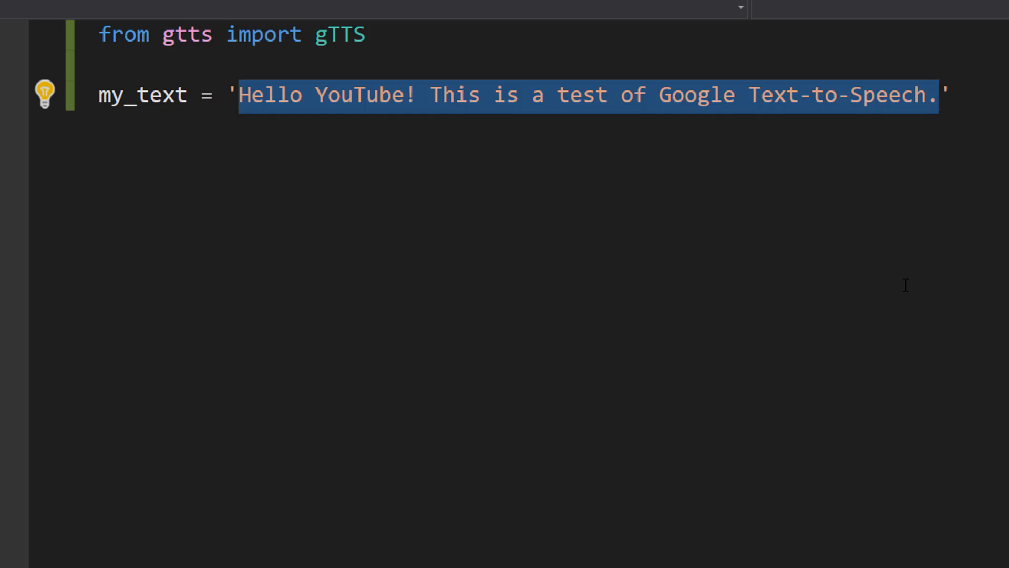
pyautogui.click(937, 95)
pyautogui.write("tts = gTTS(my_text, lang='en', slow=False)")
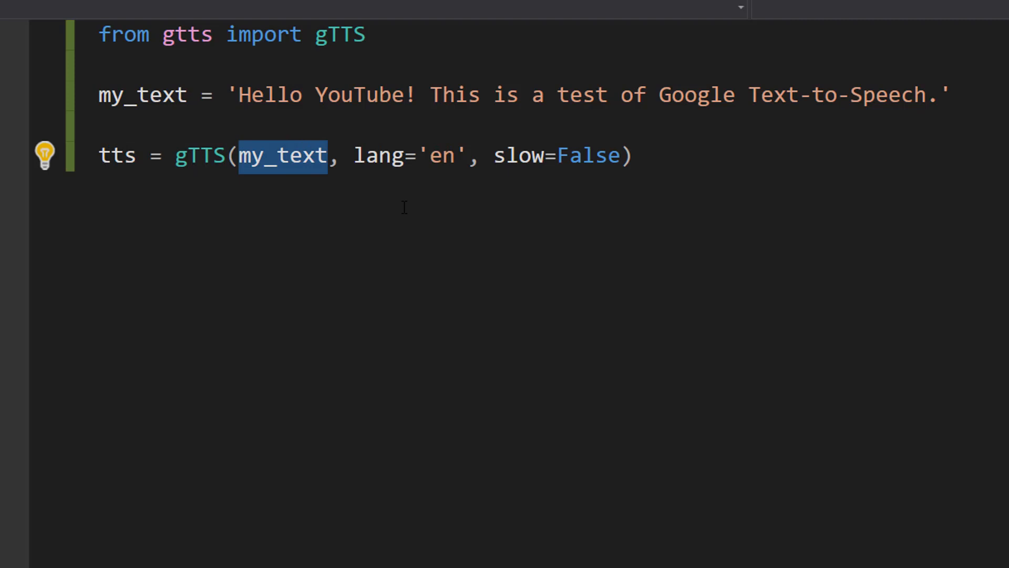
pyautogui.moveTo(352, 160)
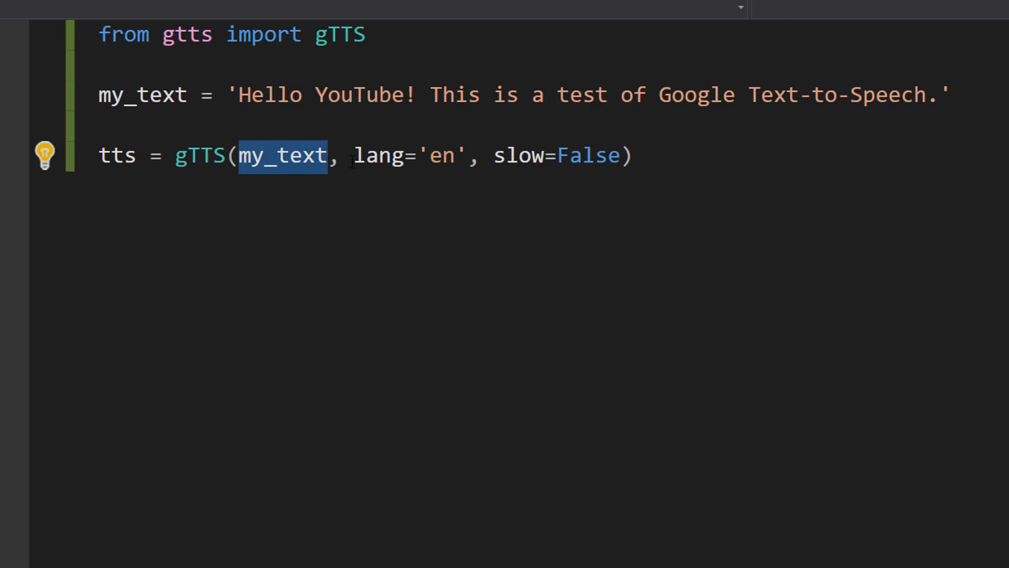
pyautogui.click(506, 156)
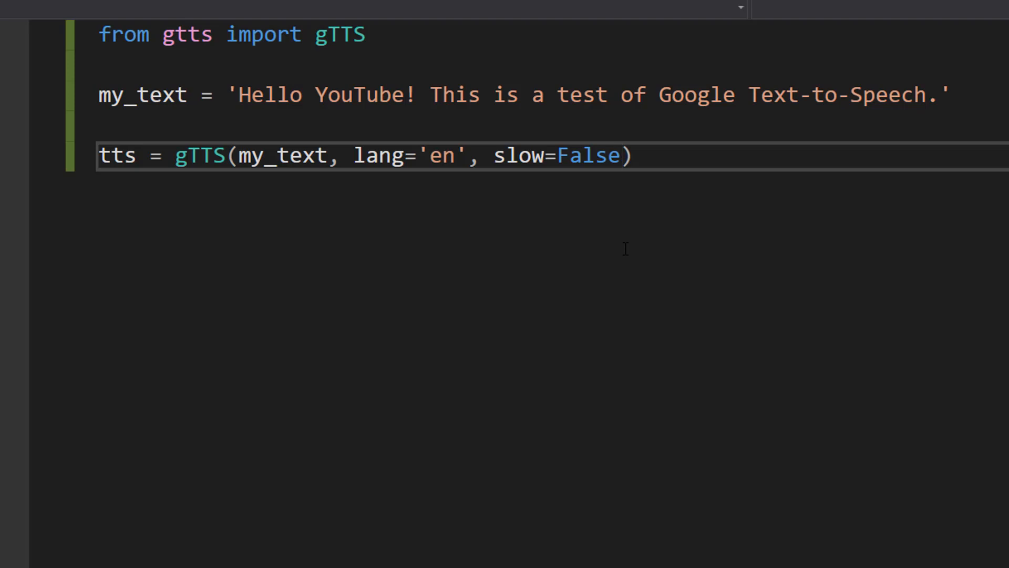
# Step: Change the gTTS call's slow argument from False to True
pyautogui.click(623, 155)
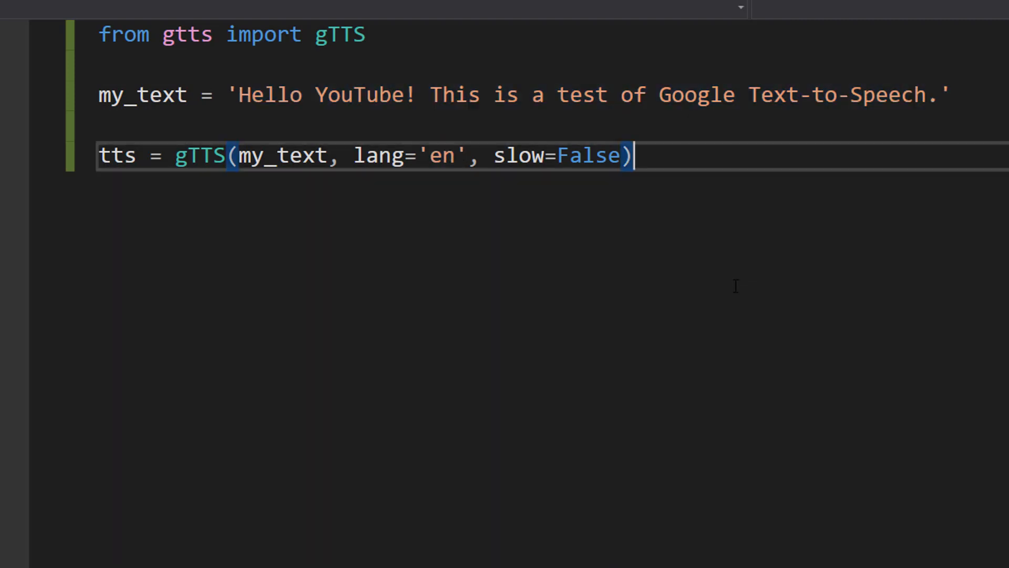
pyautogui.moveTo(705, 273)
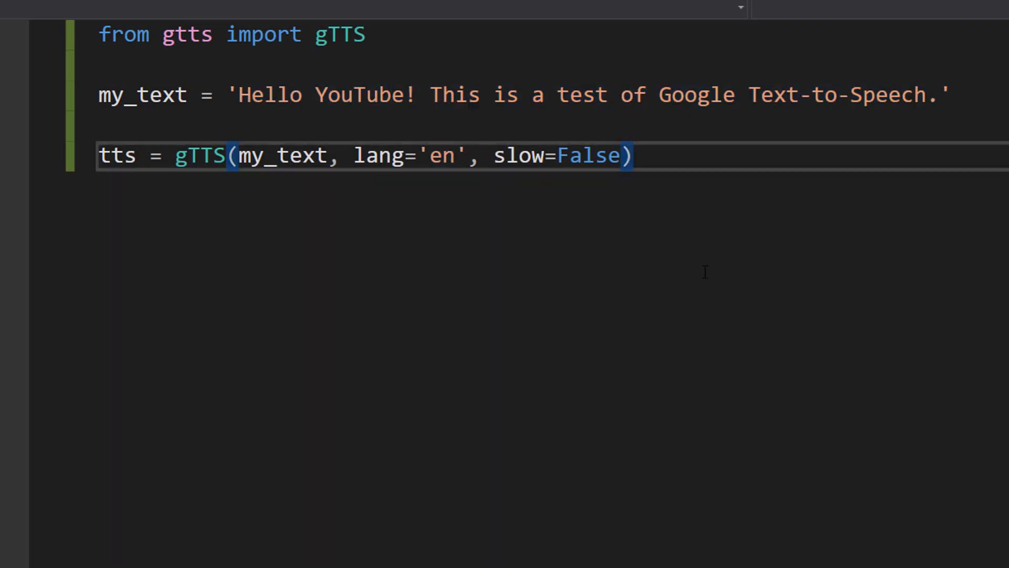
pyautogui.moveTo(846, 184)
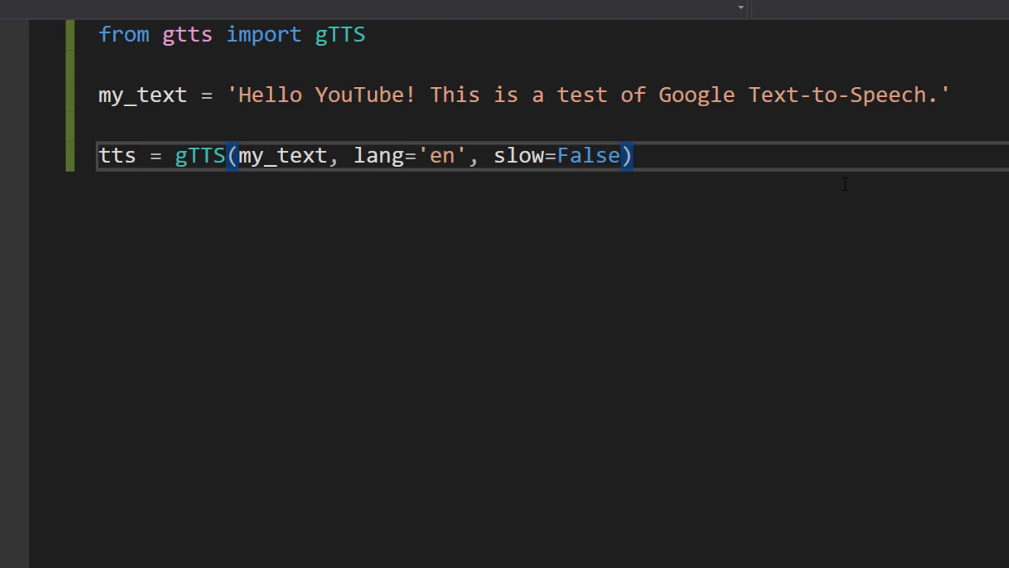
pyautogui.click(634, 156)
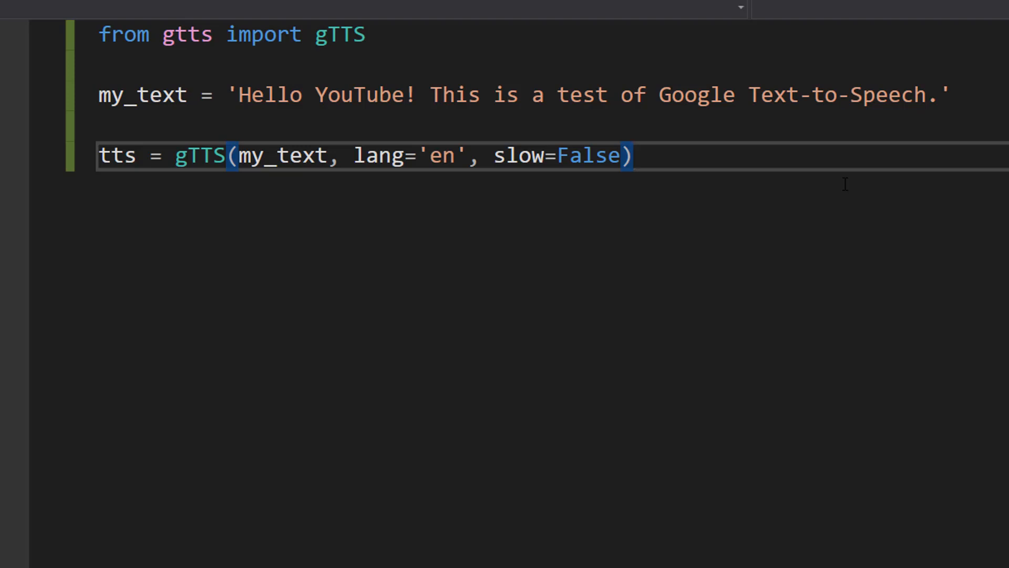
pyautogui.click(634, 157)
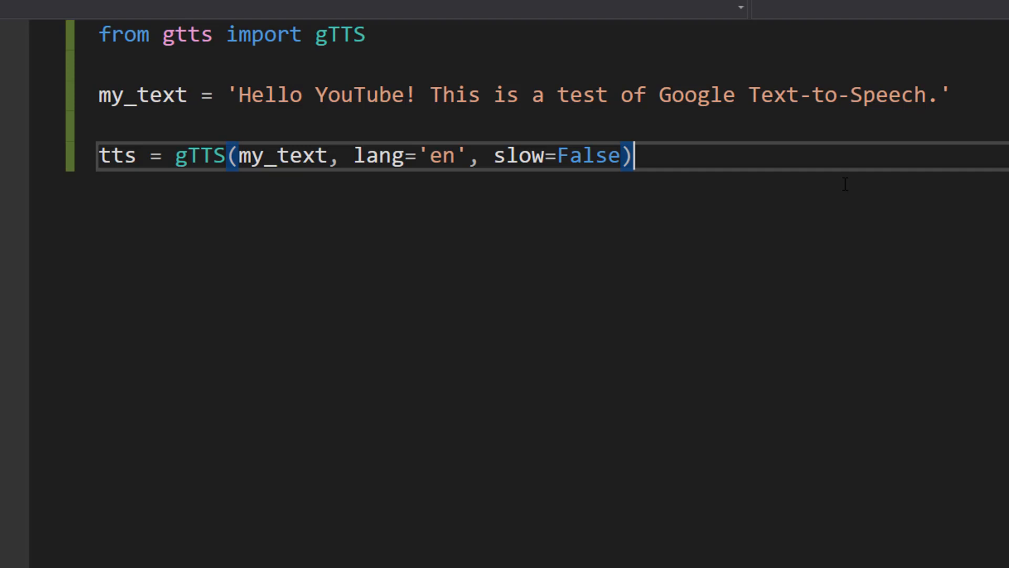
pyautogui.write('True')
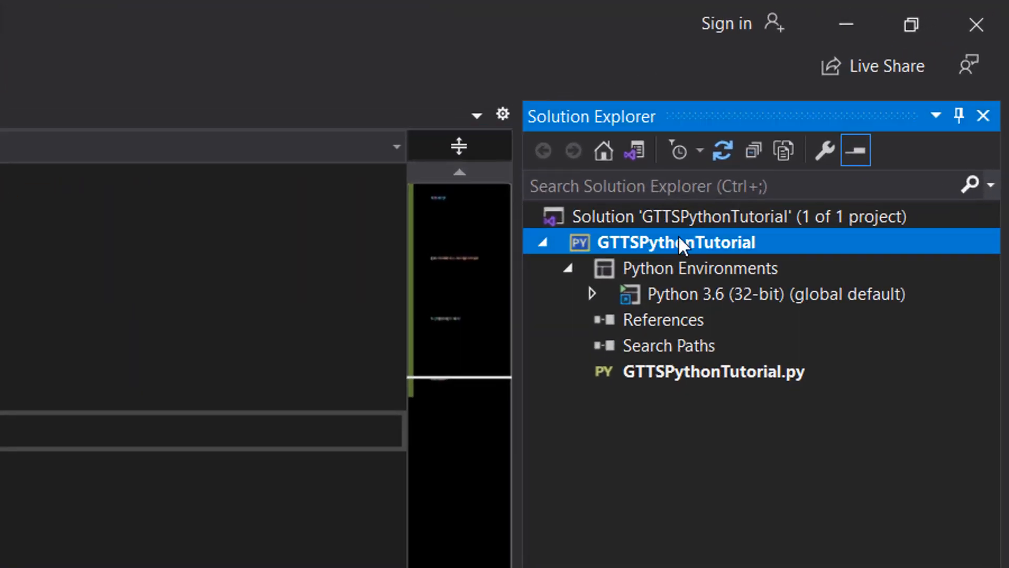
# Step: Manage Python 3.6 packages and filter to gtts, showing gTTS 2.2.4 installed
pyautogui.click(567, 267)
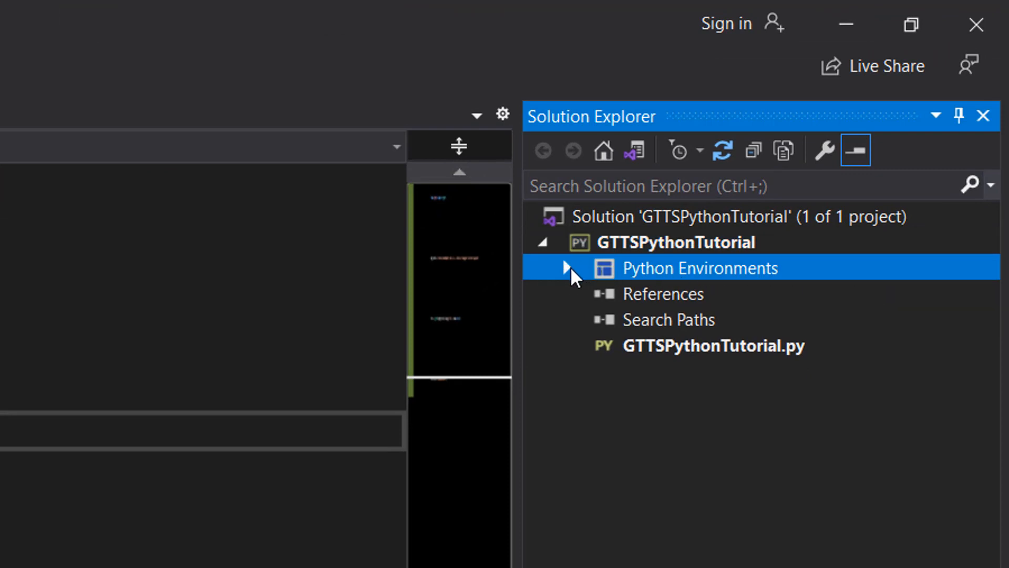
pyautogui.click(569, 267)
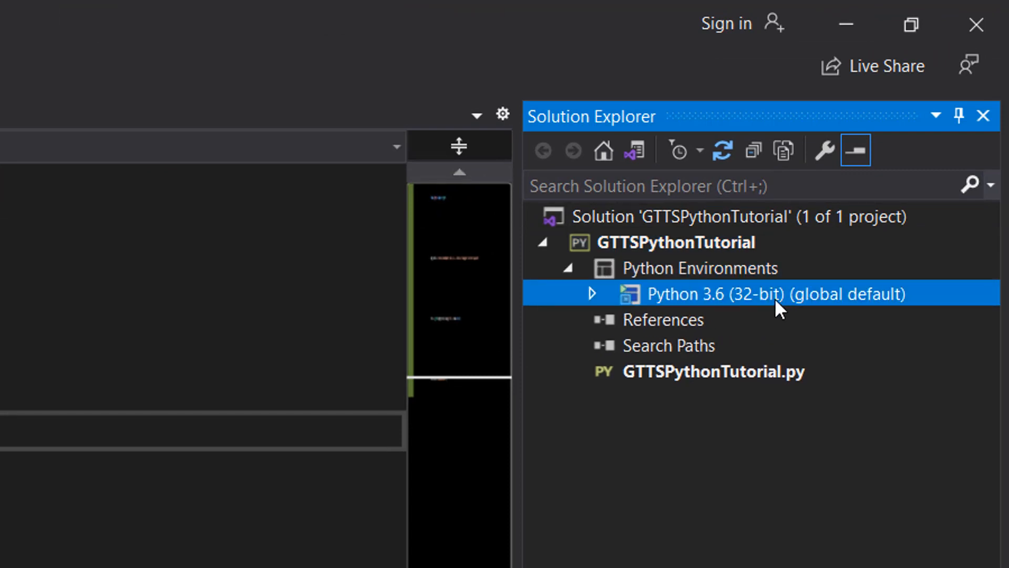
pyautogui.moveTo(769, 304)
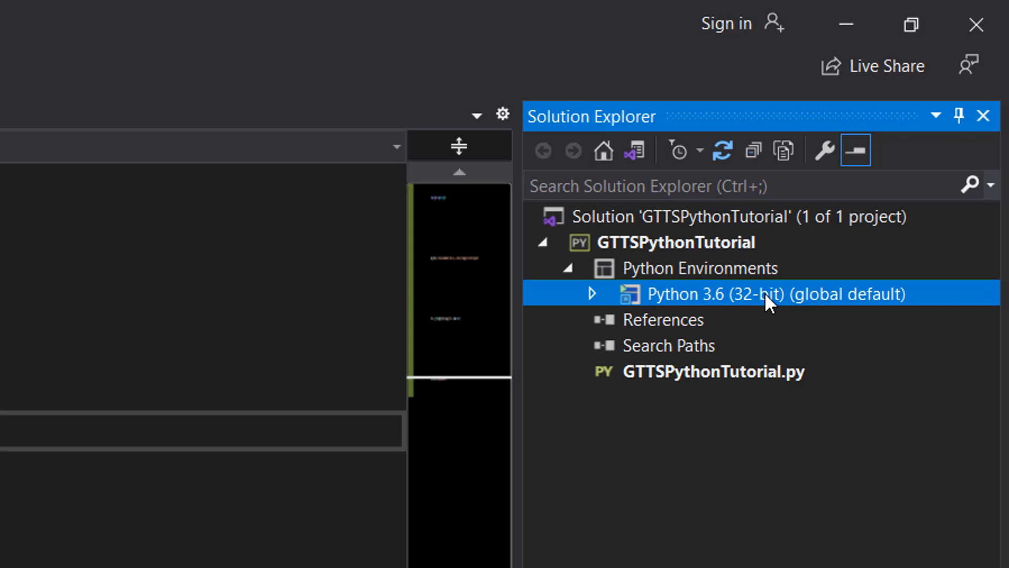
pyautogui.rightClick(766, 293)
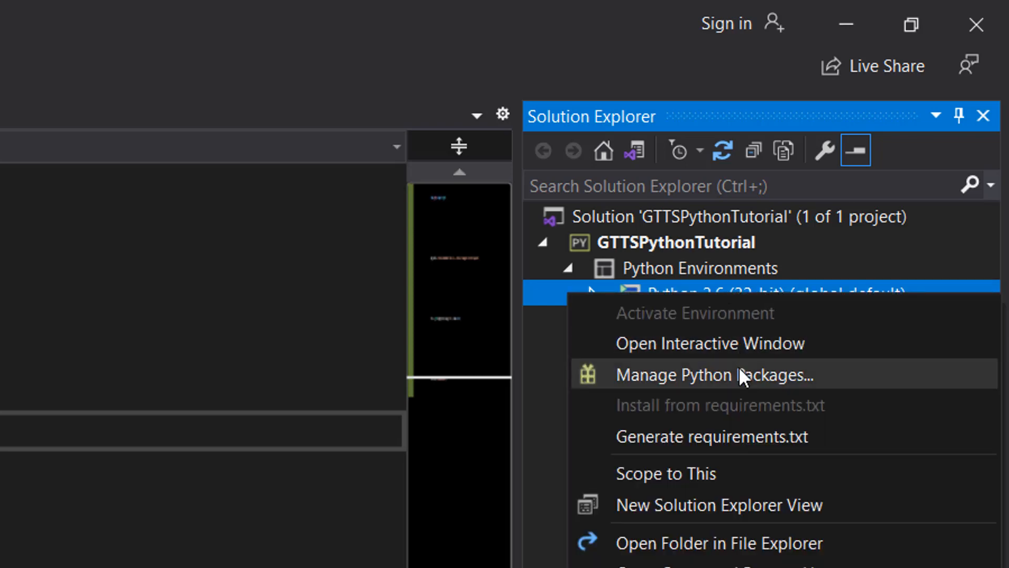
pyautogui.click(713, 375)
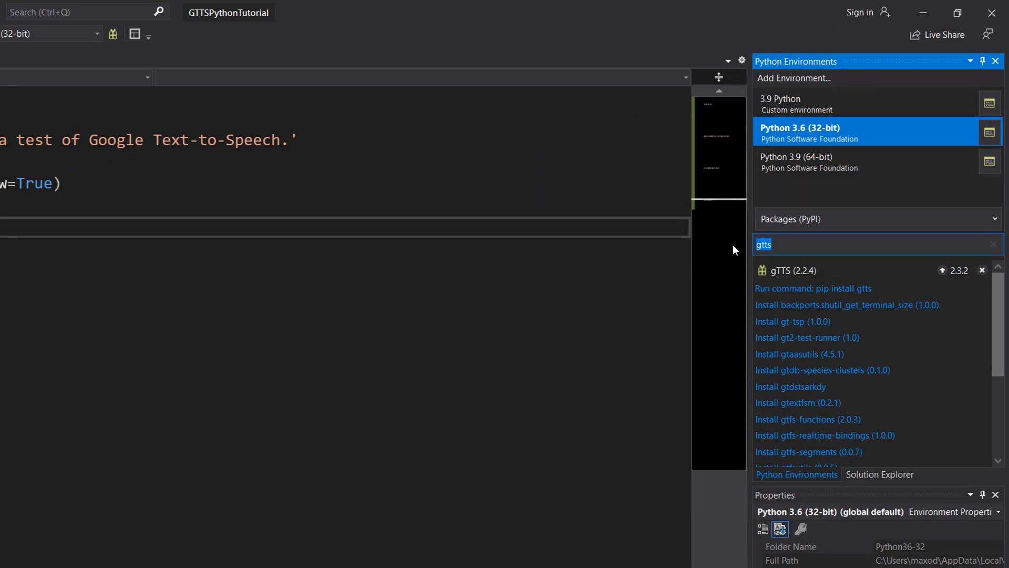
pyautogui.click(812, 288)
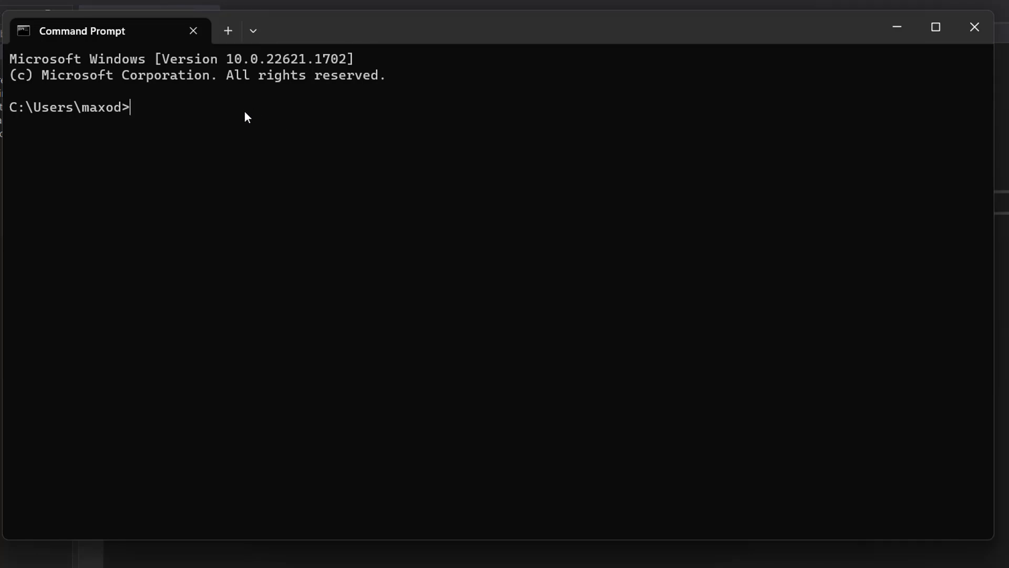
# Step: Run 'py -m pip install gTTS' in Command Prompt, then close the window
pyautogui.write('py -m pip install gTTS')
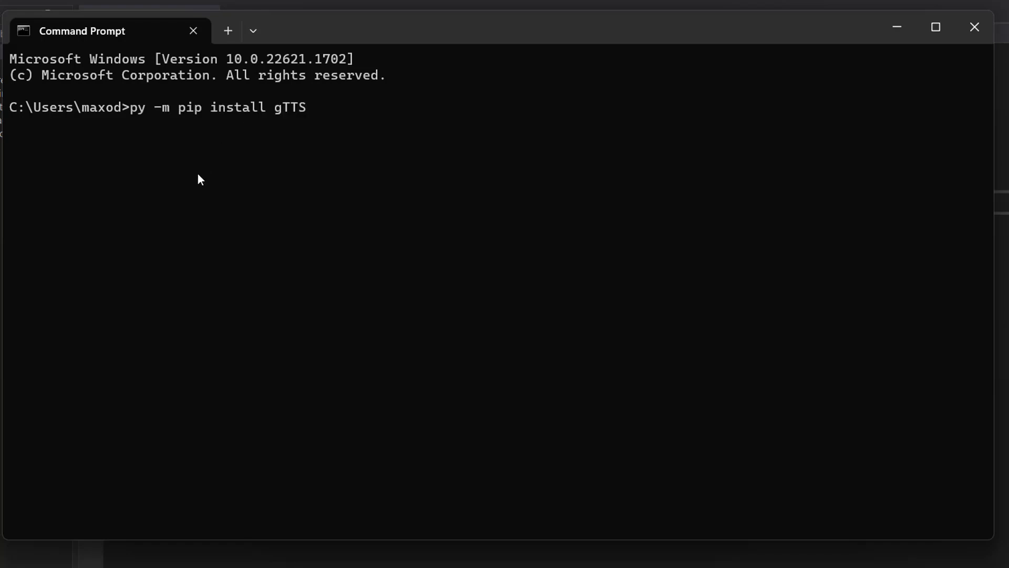
pyautogui.moveTo(515, 133)
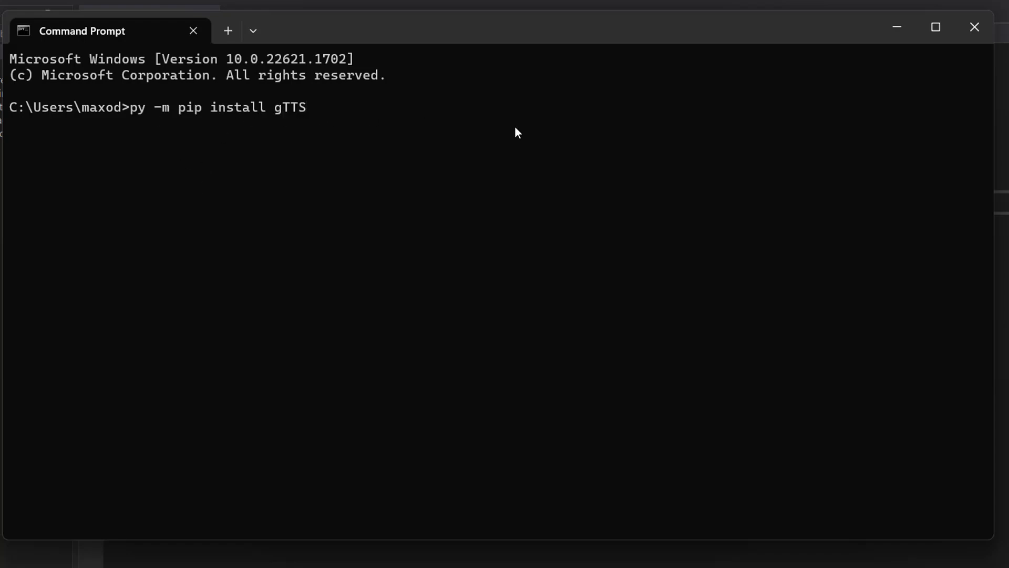
pyautogui.press('Return')
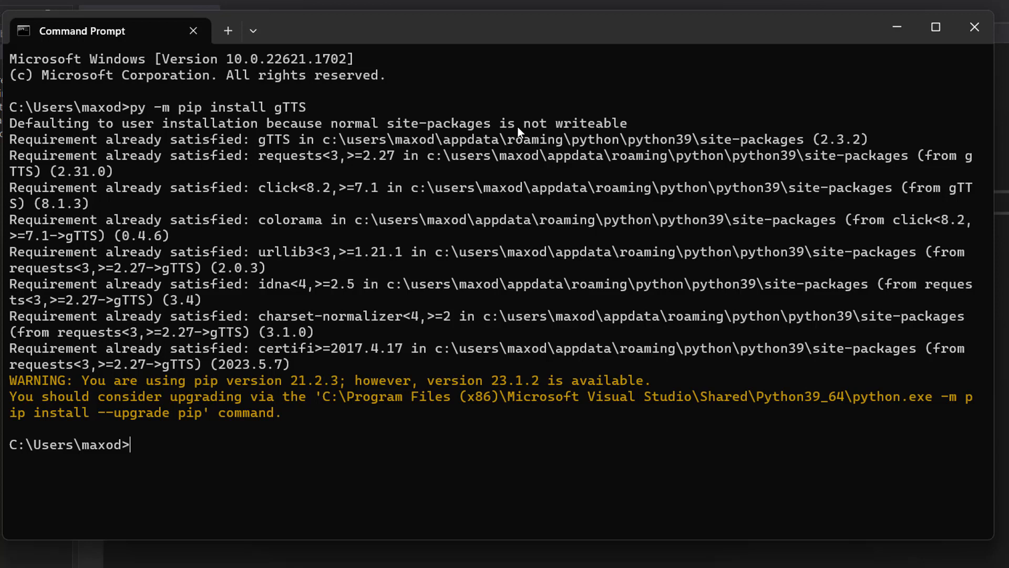
pyautogui.moveTo(975, 26)
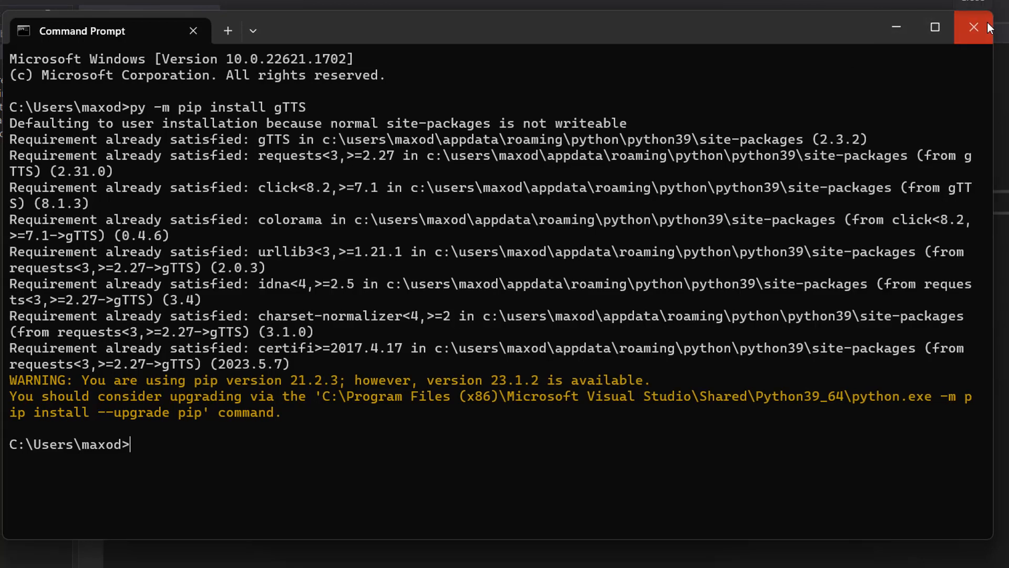
pyautogui.click(973, 28)
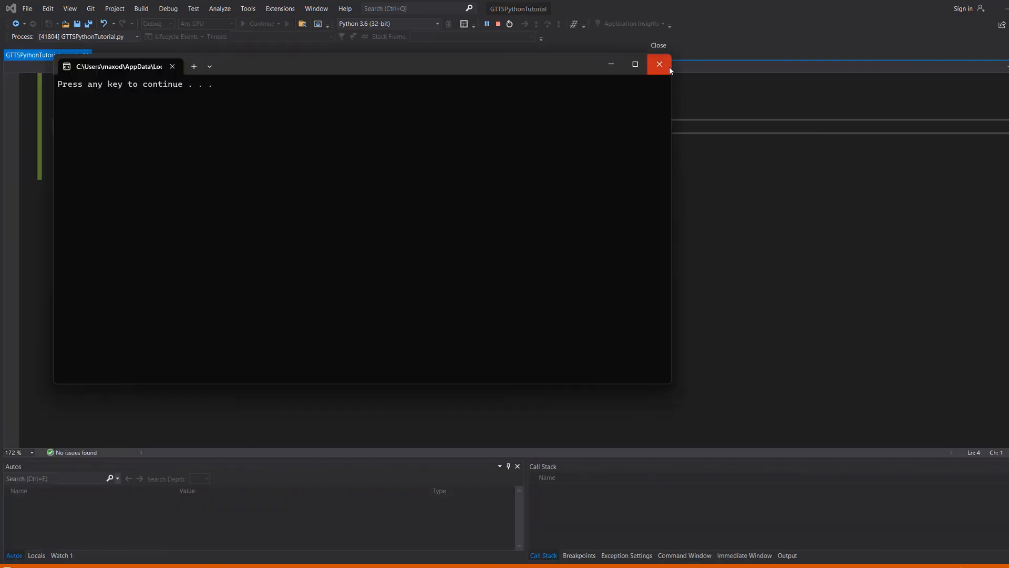
# Step: Close the console and open the project folder in File Explorer to find output.wav
pyautogui.click(657, 63)
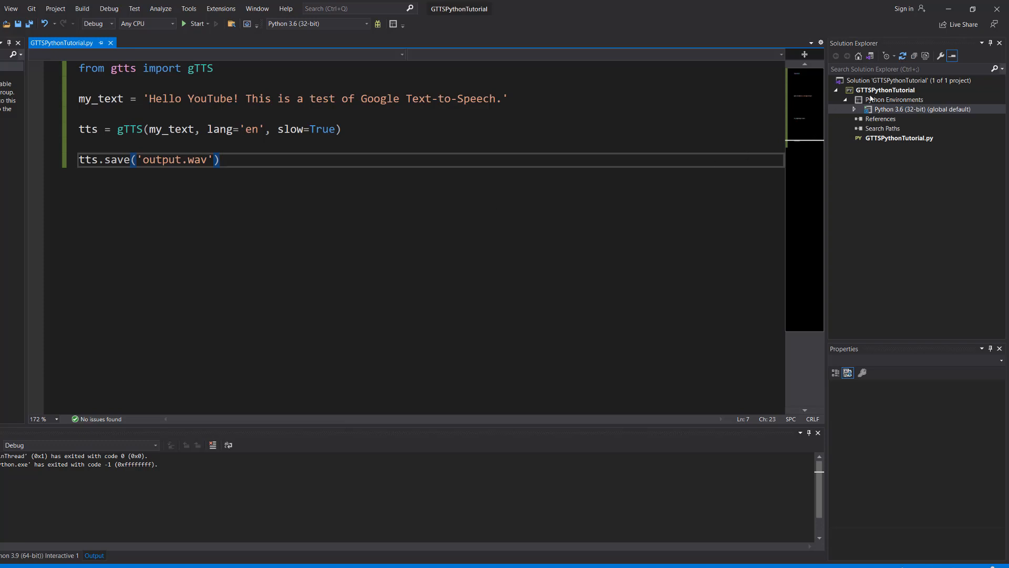
pyautogui.rightClick(884, 90)
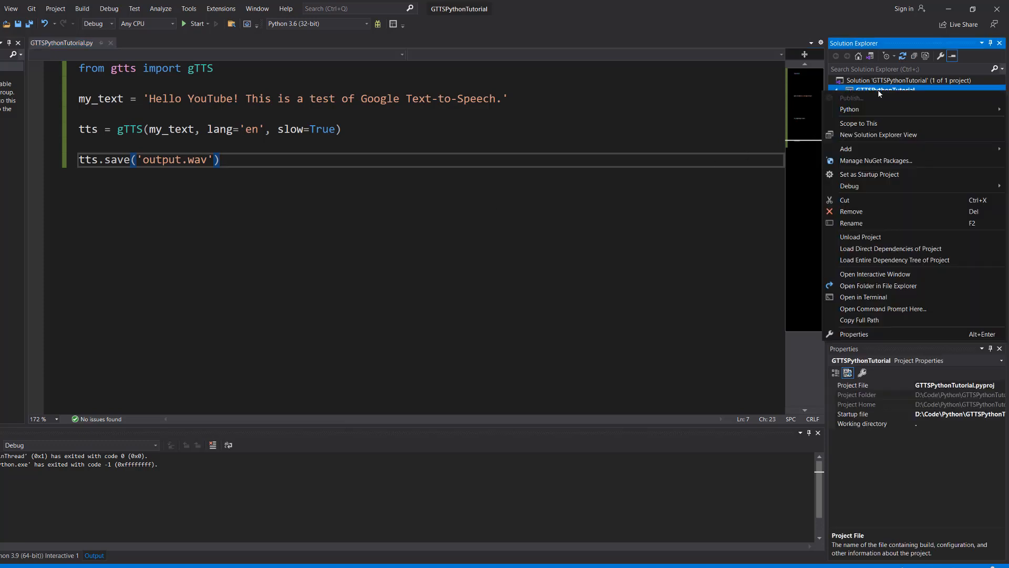
pyautogui.click(878, 285)
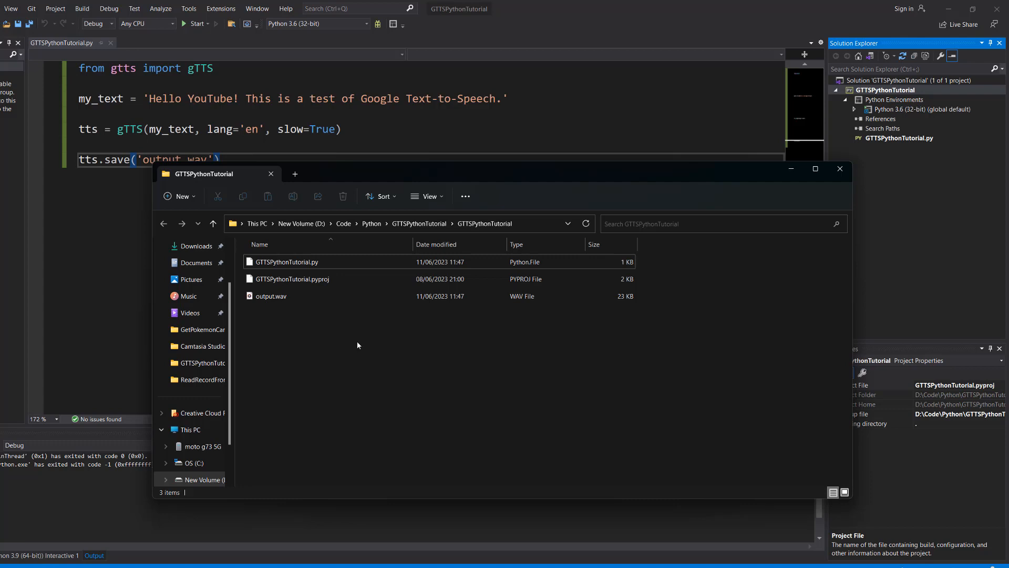
pyautogui.moveTo(316, 310)
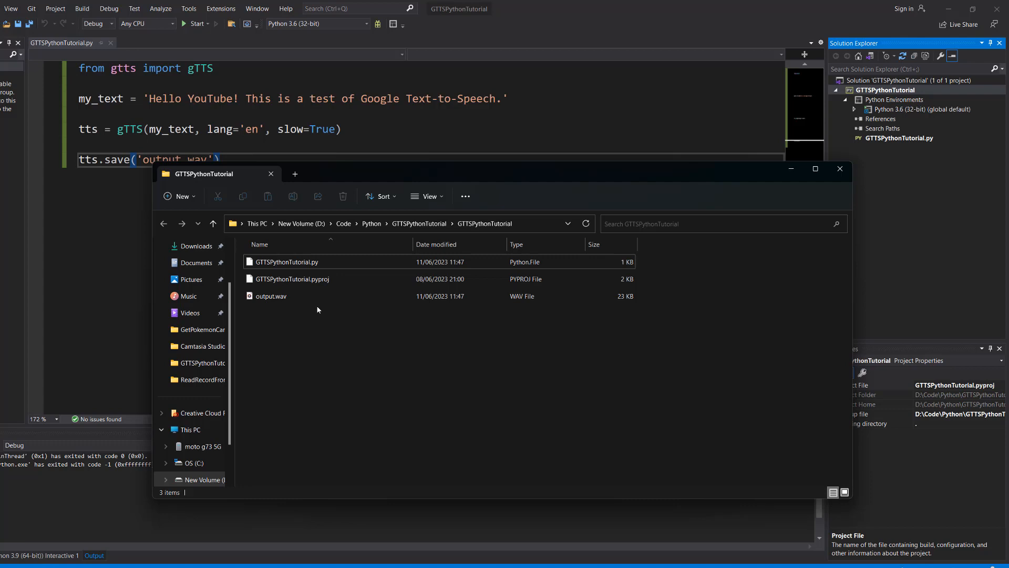
# Step: Play the English output.wav in Media Player, then close the player
pyautogui.doubleClick(271, 296)
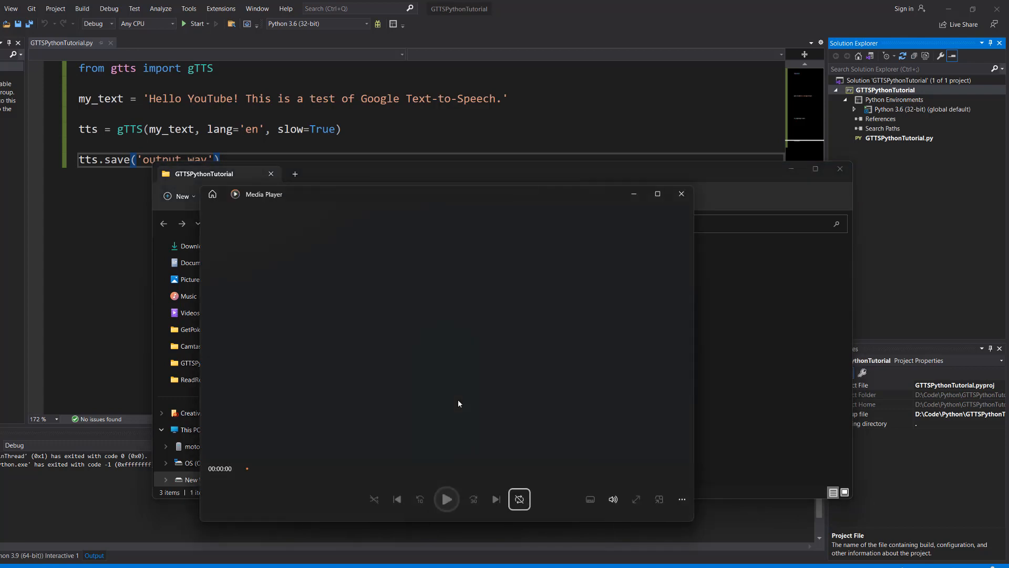
pyautogui.click(447, 499)
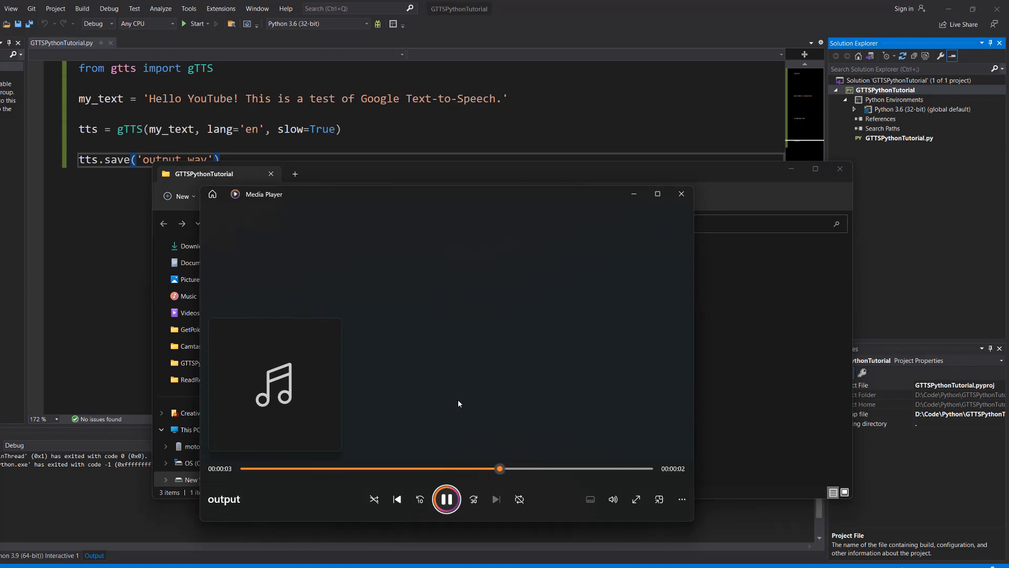
pyautogui.click(447, 499)
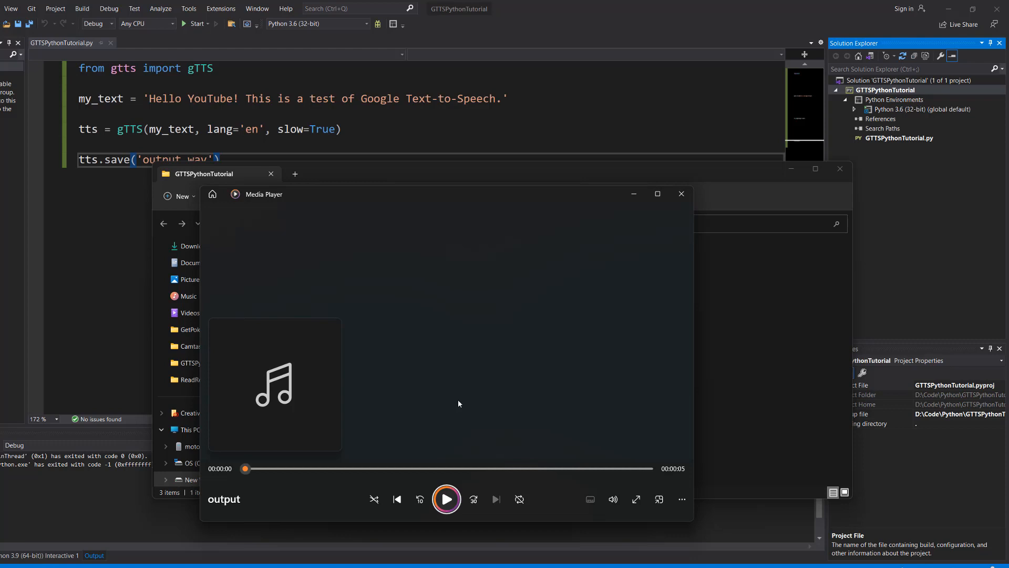
pyautogui.moveTo(682, 194)
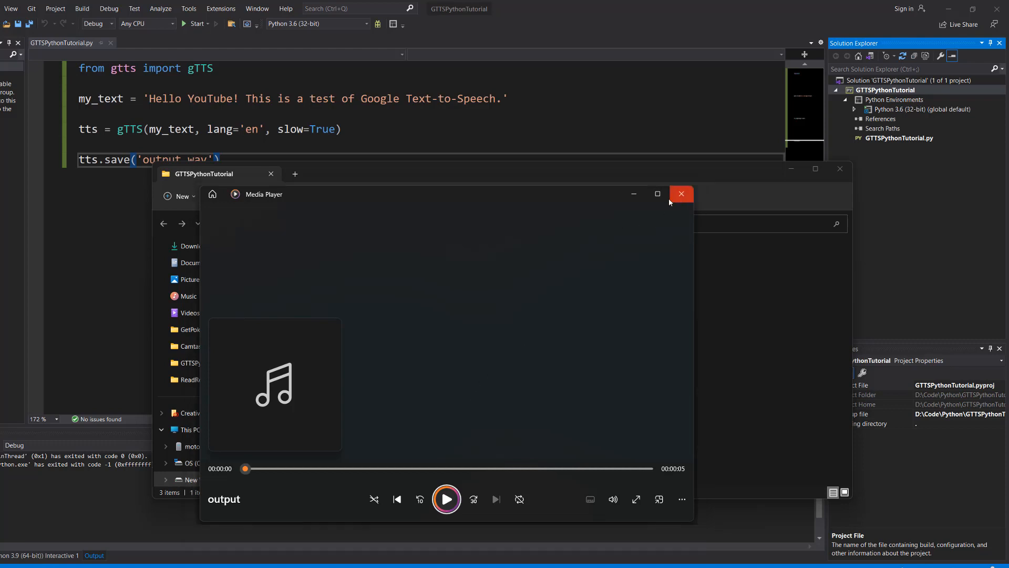
pyautogui.click(680, 194)
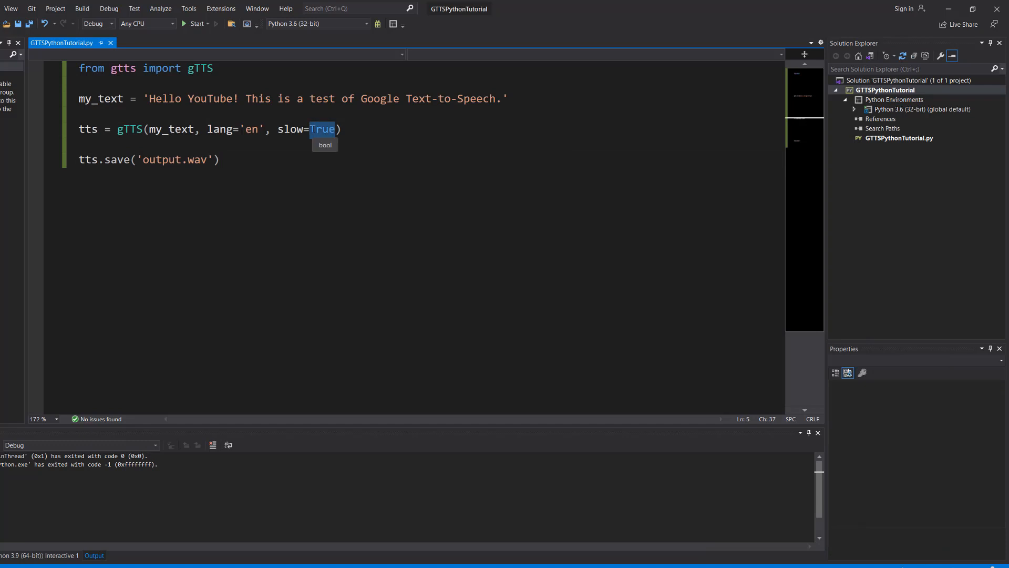
# Step: Set slow=False, rerun the script, and confirm output.wav was regenerated at 20 KB
pyautogui.write('False')
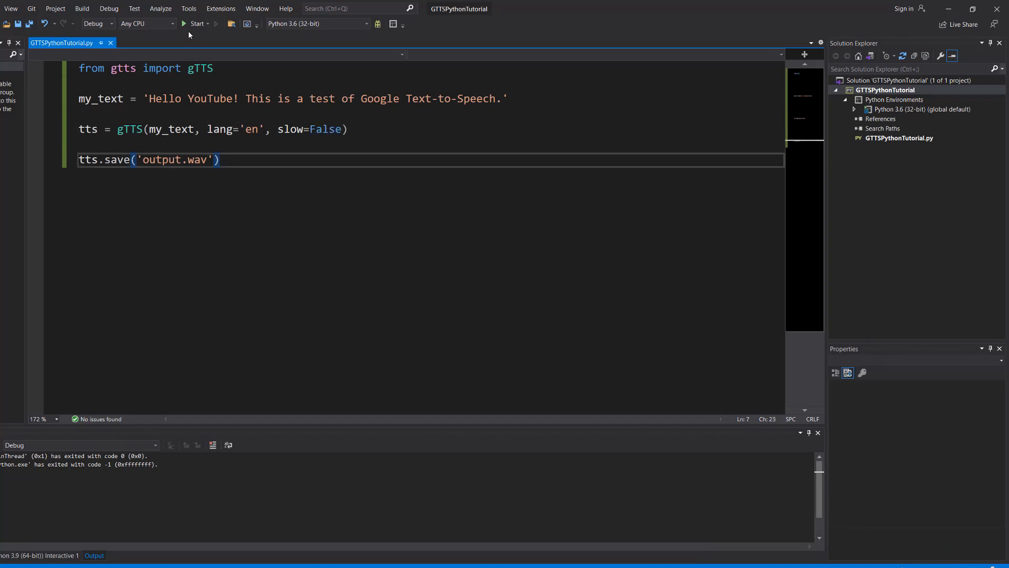
pyautogui.click(197, 23)
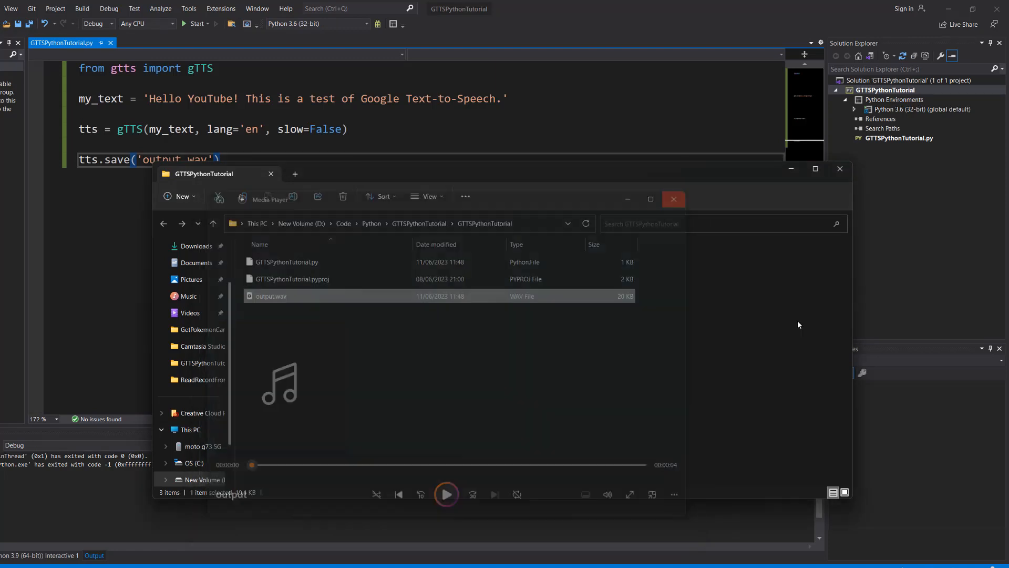
pyautogui.click(674, 198)
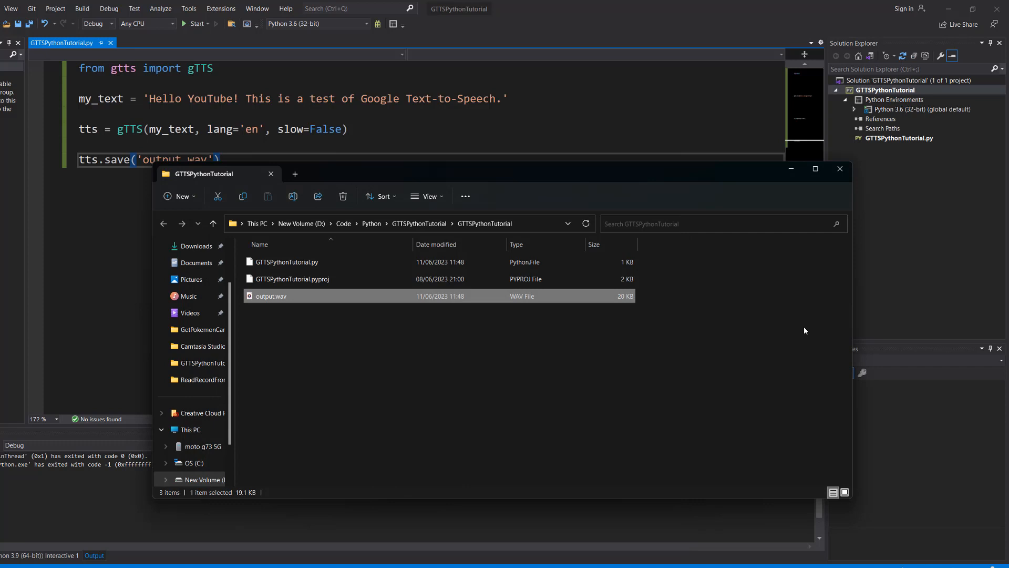
pyautogui.moveTo(645, 359)
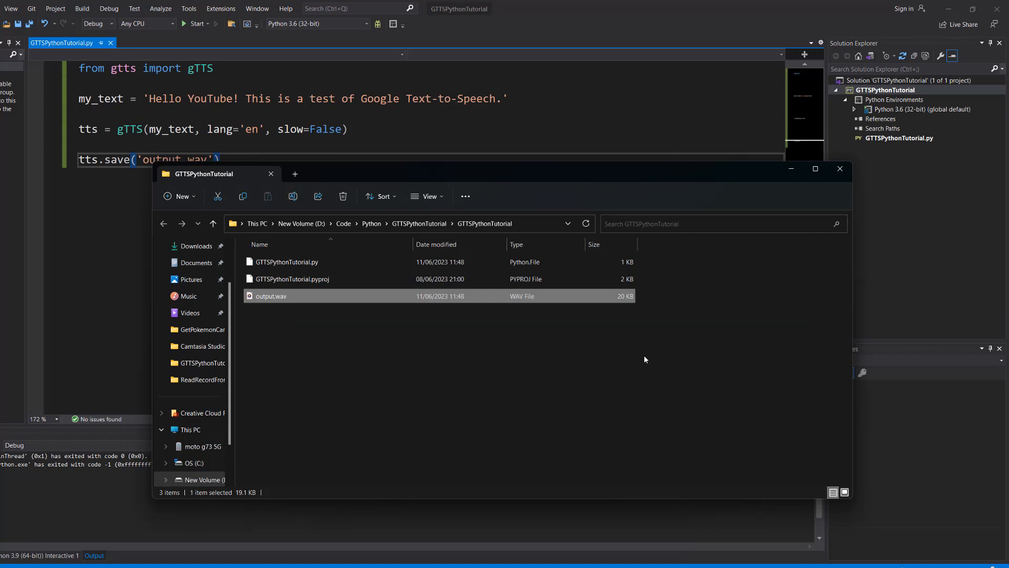
pyautogui.click(656, 309)
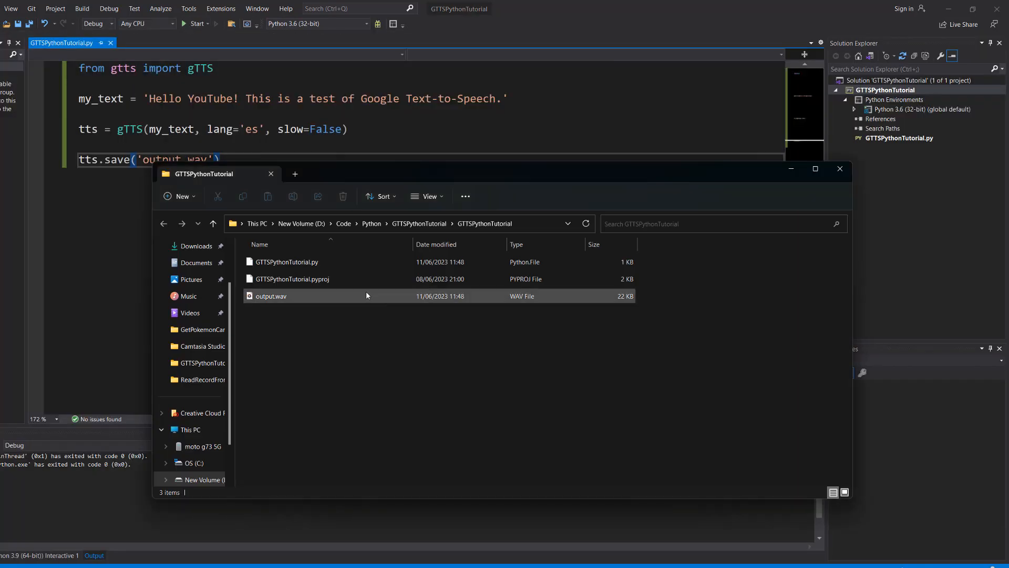
# Step: Play the regenerated Spanish output.wav in Media Player and close it
pyautogui.doubleClick(271, 296)
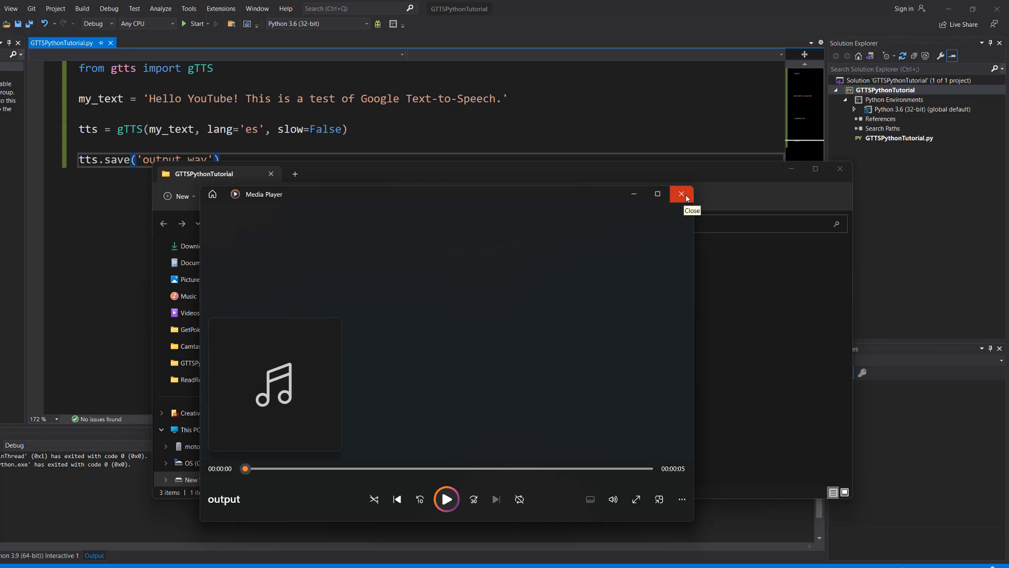
pyautogui.moveTo(681, 194)
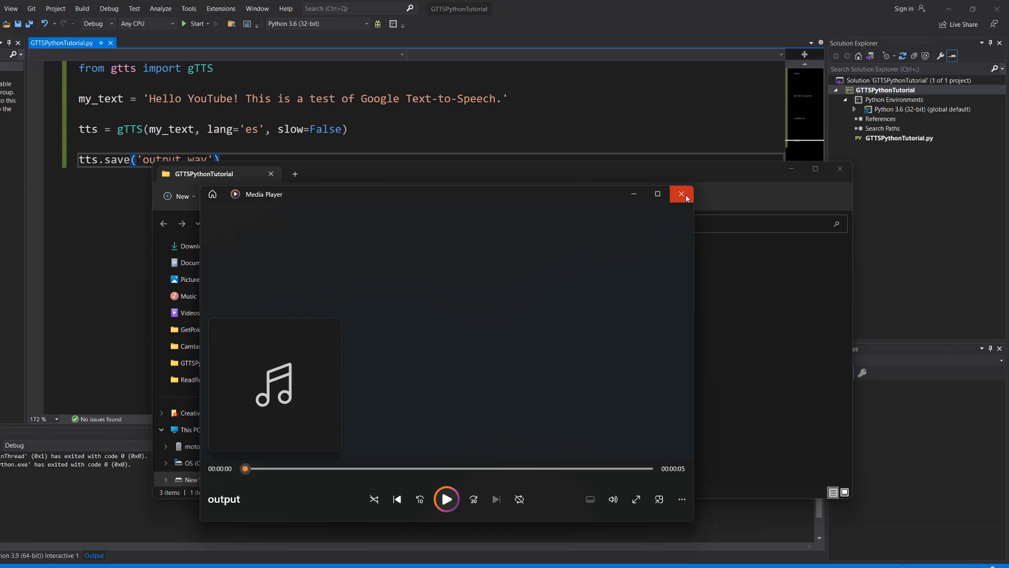
pyautogui.click(681, 194)
pyautogui.write("my_text = 'Hola Youtube")
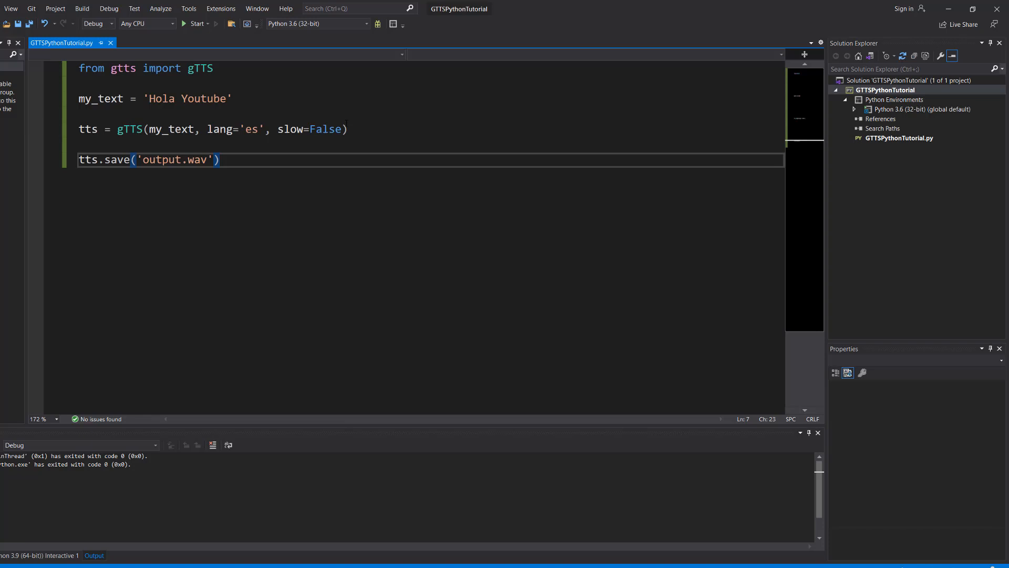
# Step: Set slow=True, rerun the script, and play the new slow Spanish output.wav
pyautogui.click(324, 129)
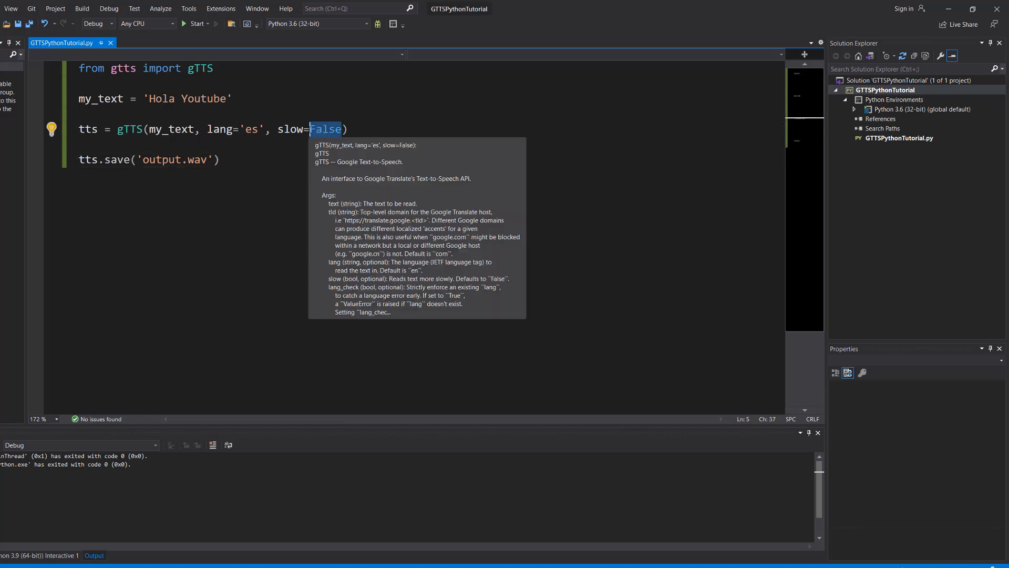
pyautogui.write('True')
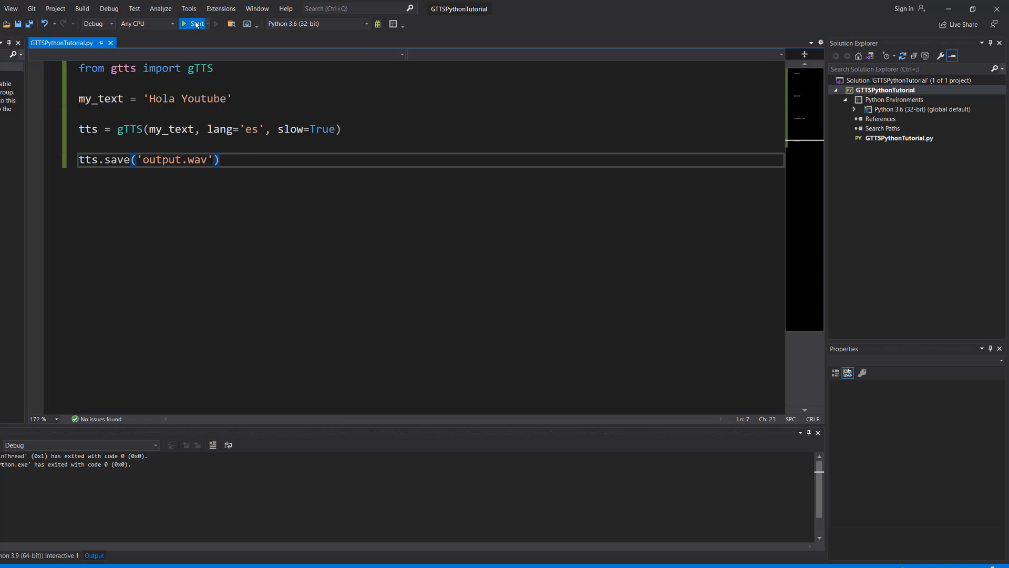
pyautogui.click(193, 23)
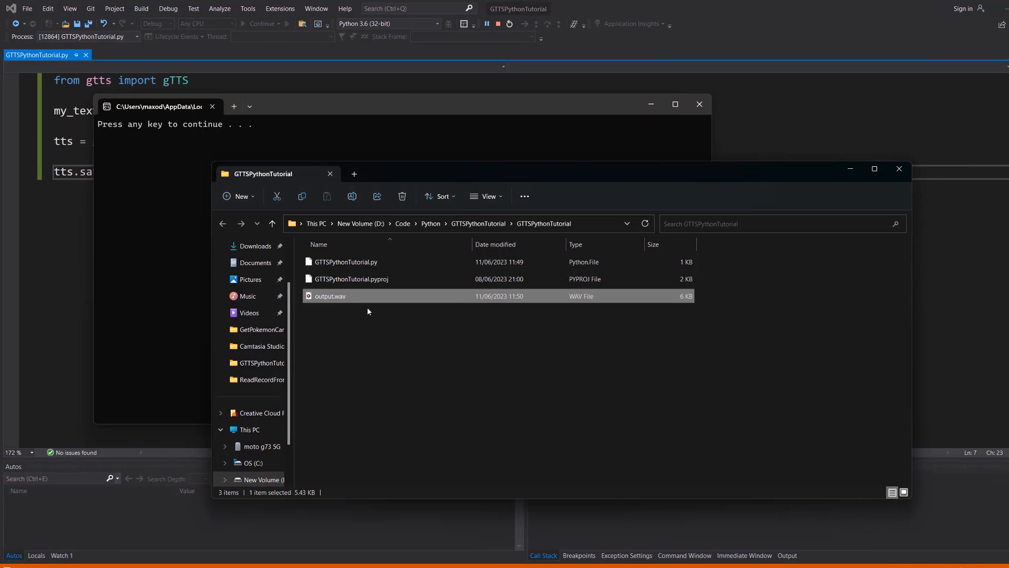
pyautogui.doubleClick(330, 296)
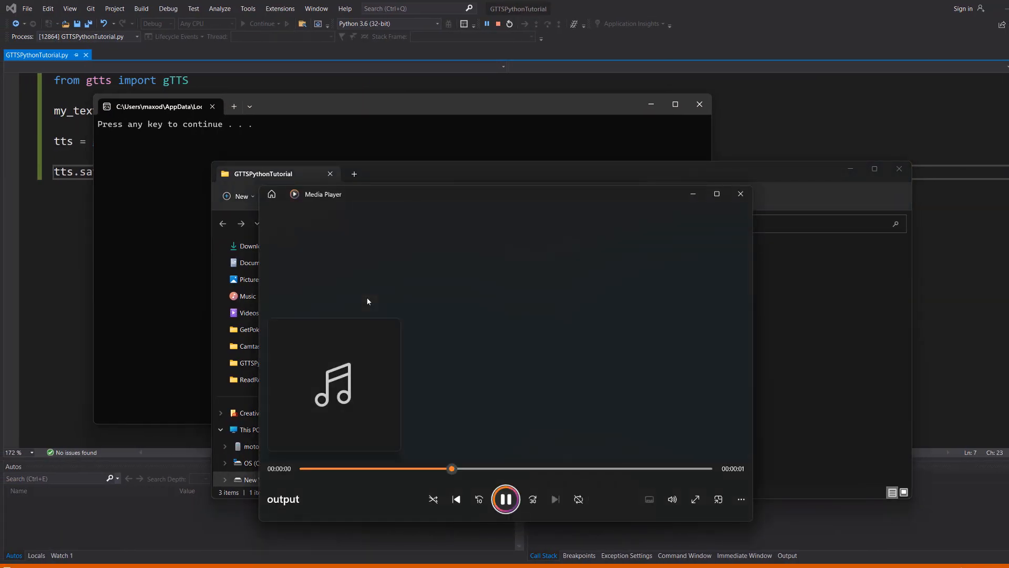